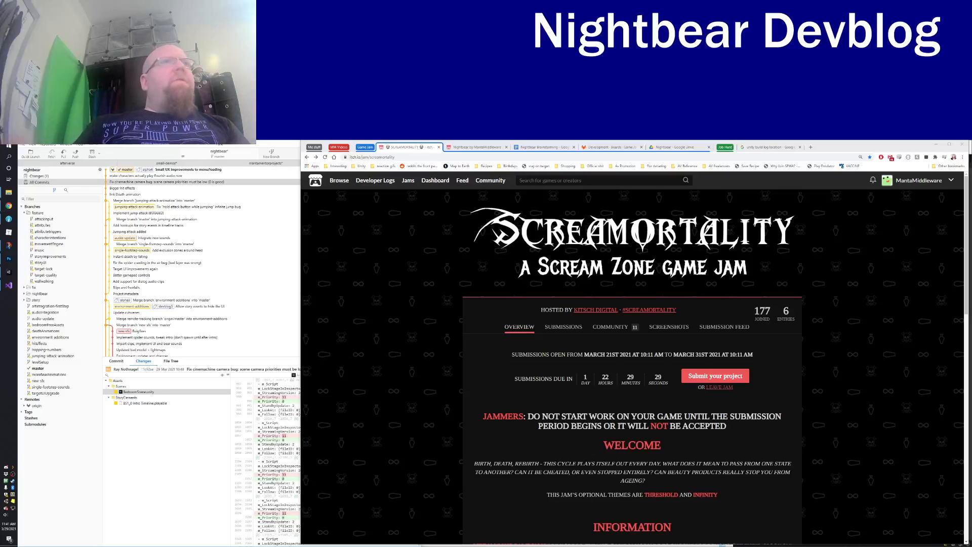
pyautogui.moveTo(434, 279)
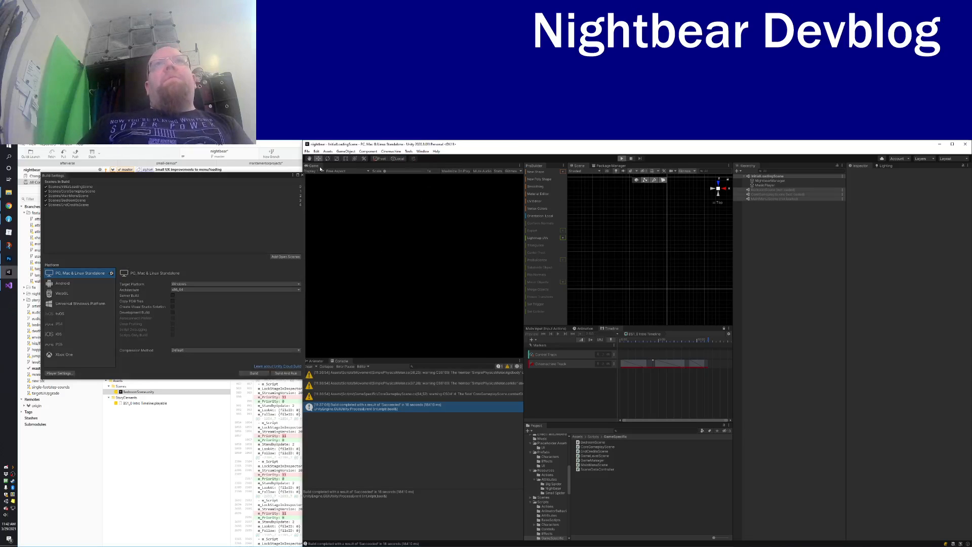
# Build the Nightbear PC standalone player from Unity's Build Settings
pyautogui.click(622, 158)
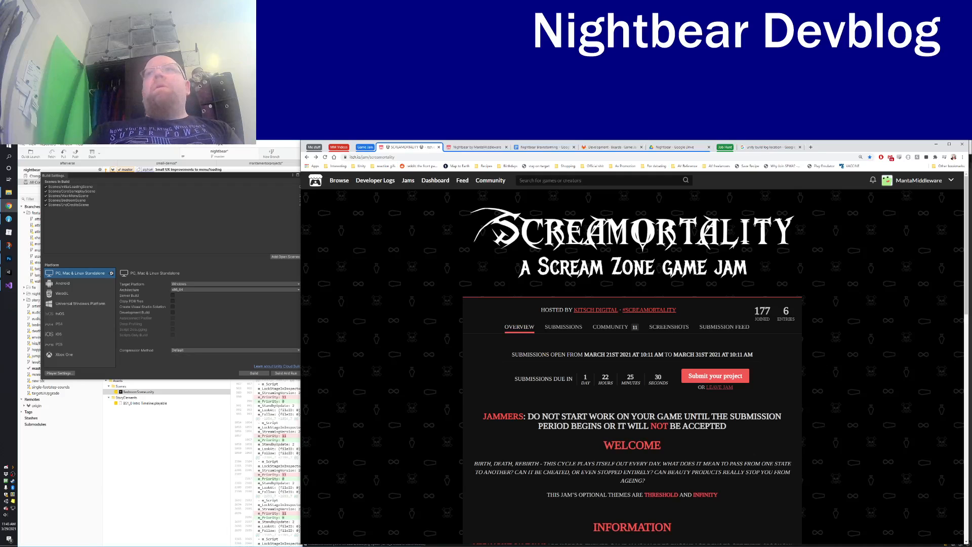
# Scroll through the Screamortality jam info and rules, then return to the top
pyautogui.scroll(-3)
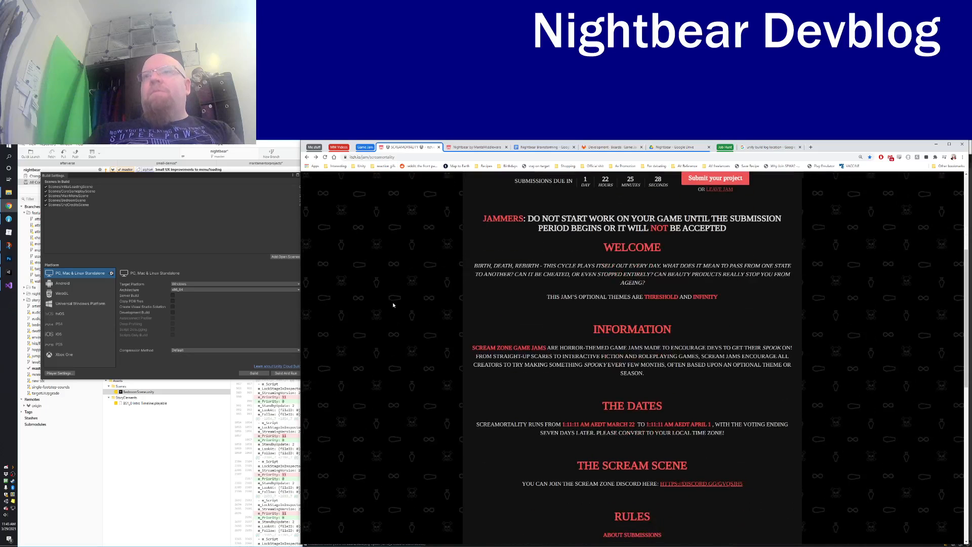
pyautogui.scroll(3)
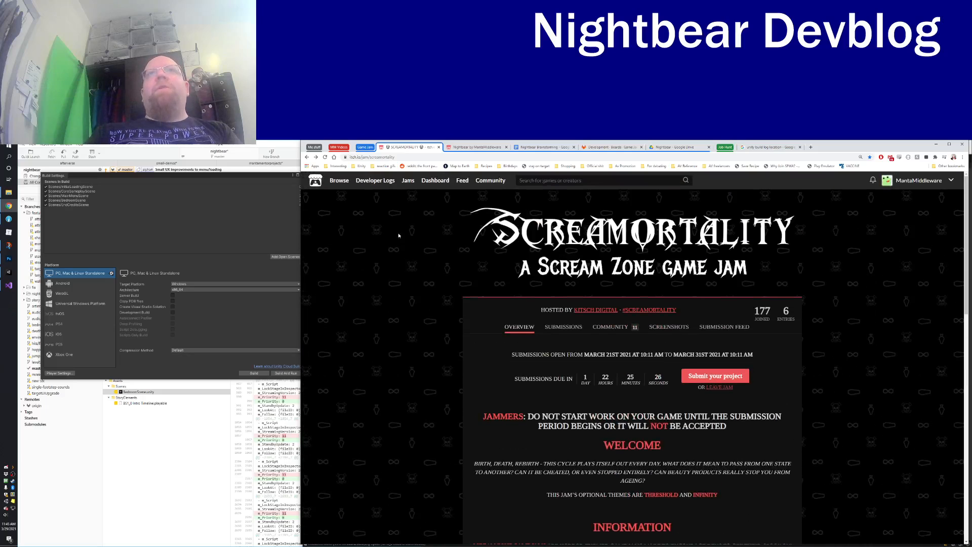